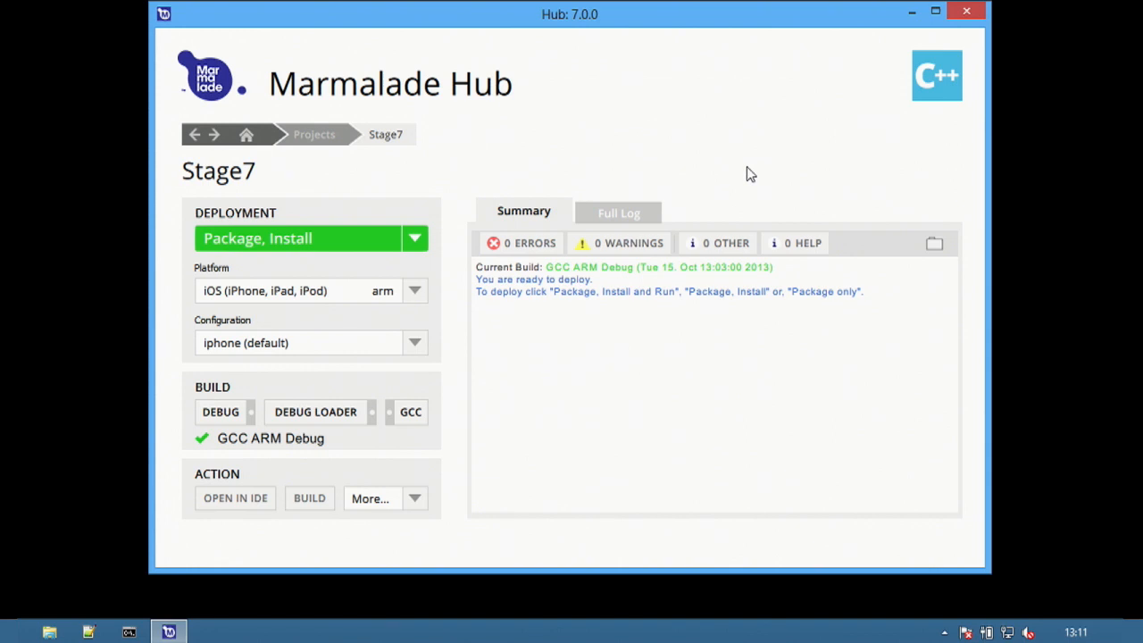
{"action": "mouse_move", "coordinate": [498, 319]}
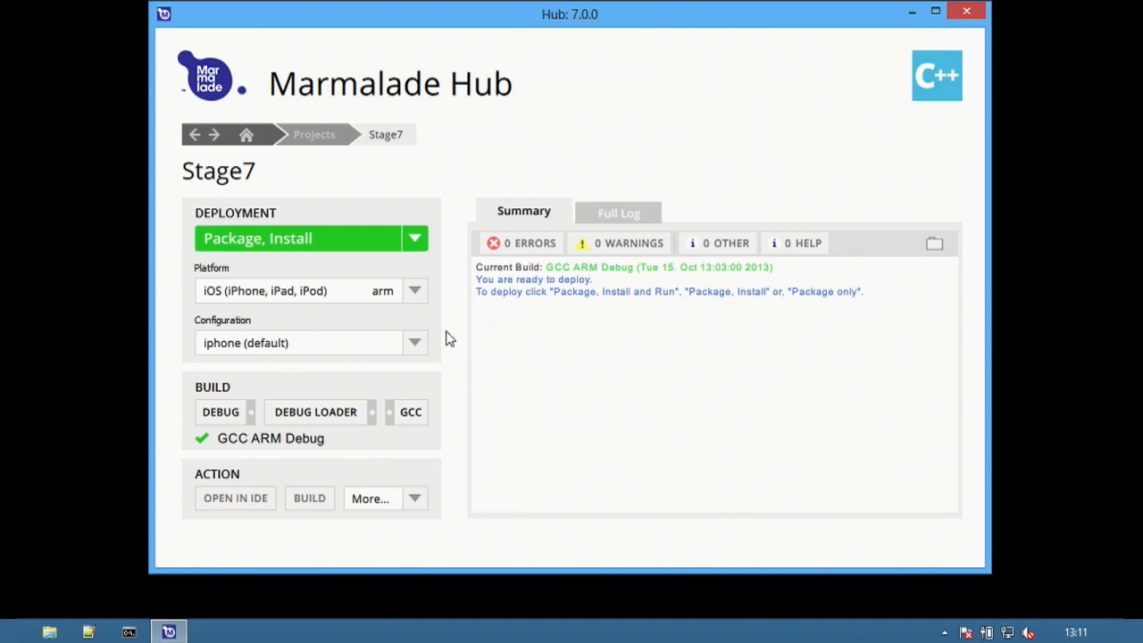
{"action": "mouse_move", "coordinate": [216, 362]}
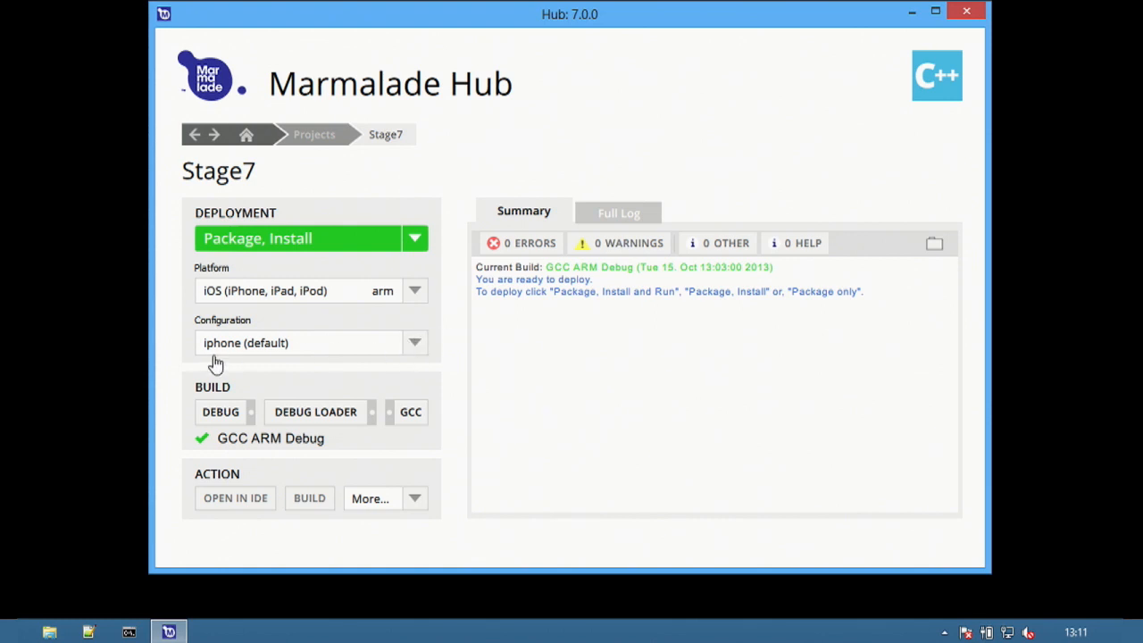
Reveal the Configuration dropdown with Create, Edit Current and Manage options.
{"action": "left_click", "coordinate": [414, 343]}
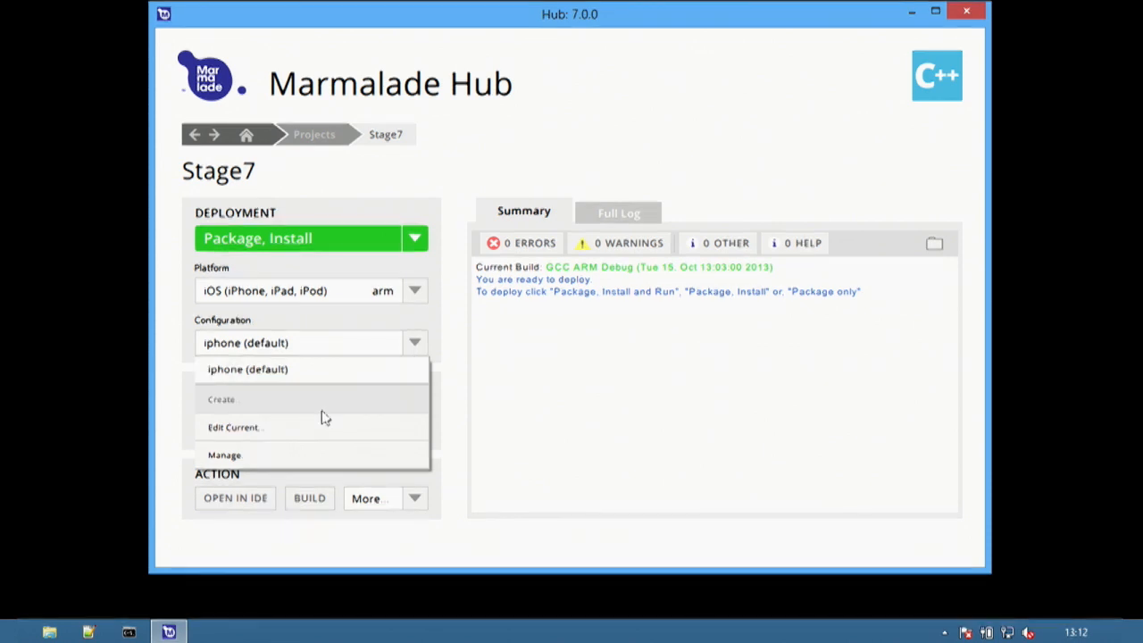
{"action": "mouse_move", "coordinate": [305, 436]}
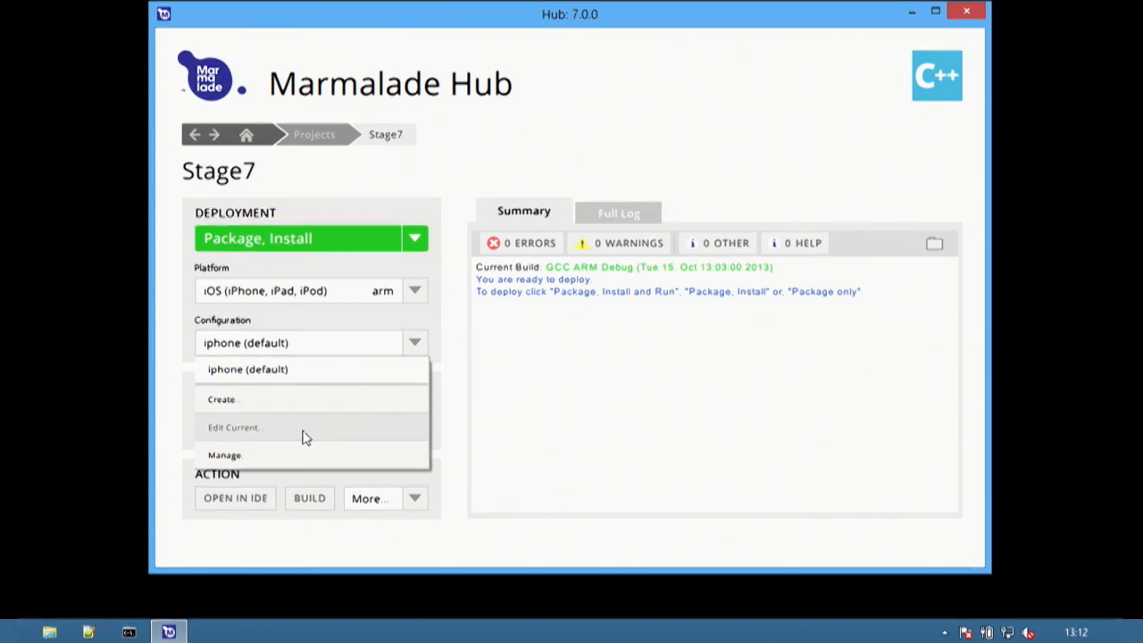
{"action": "mouse_move", "coordinate": [290, 458]}
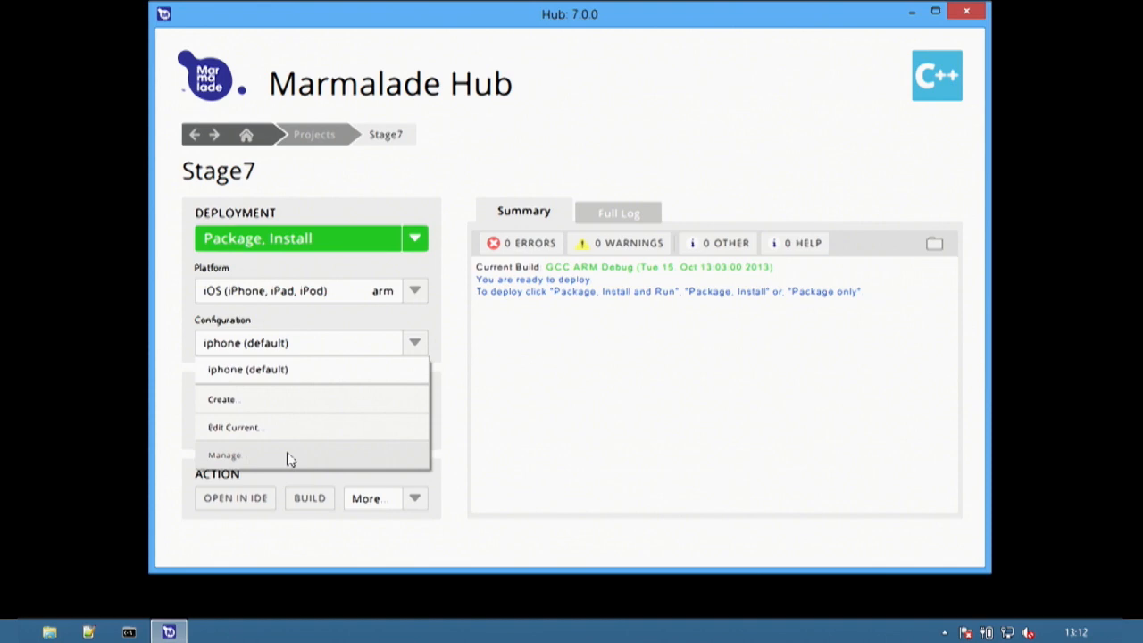
Start cloning the iphone (default) configuration from the Manage page.
{"action": "left_click", "coordinate": [224, 454]}
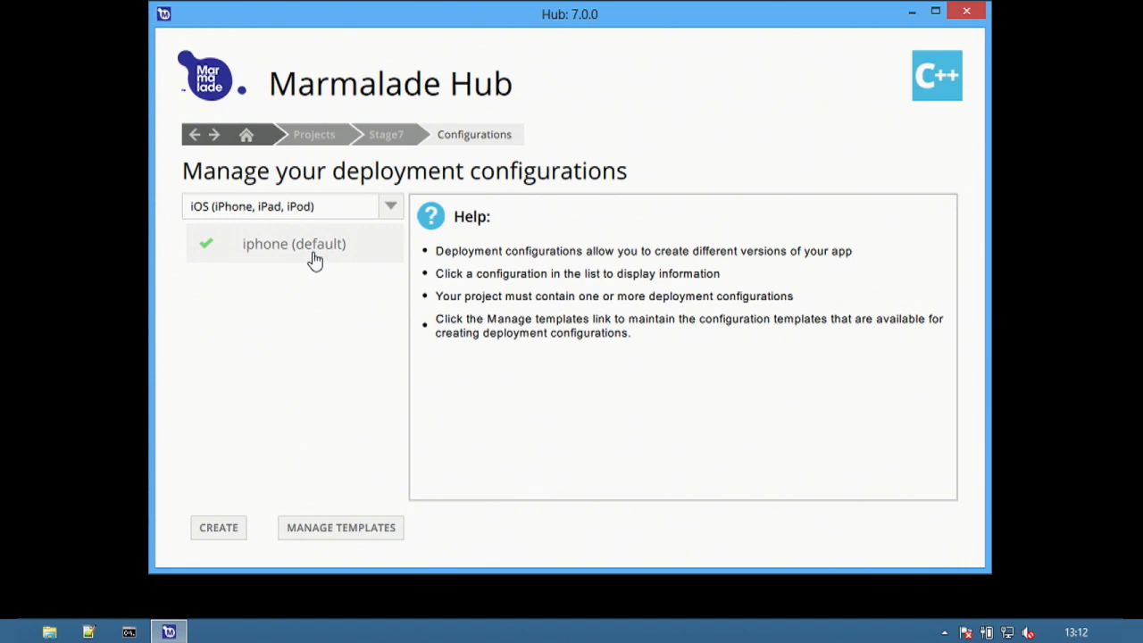
{"action": "left_click", "coordinate": [294, 243]}
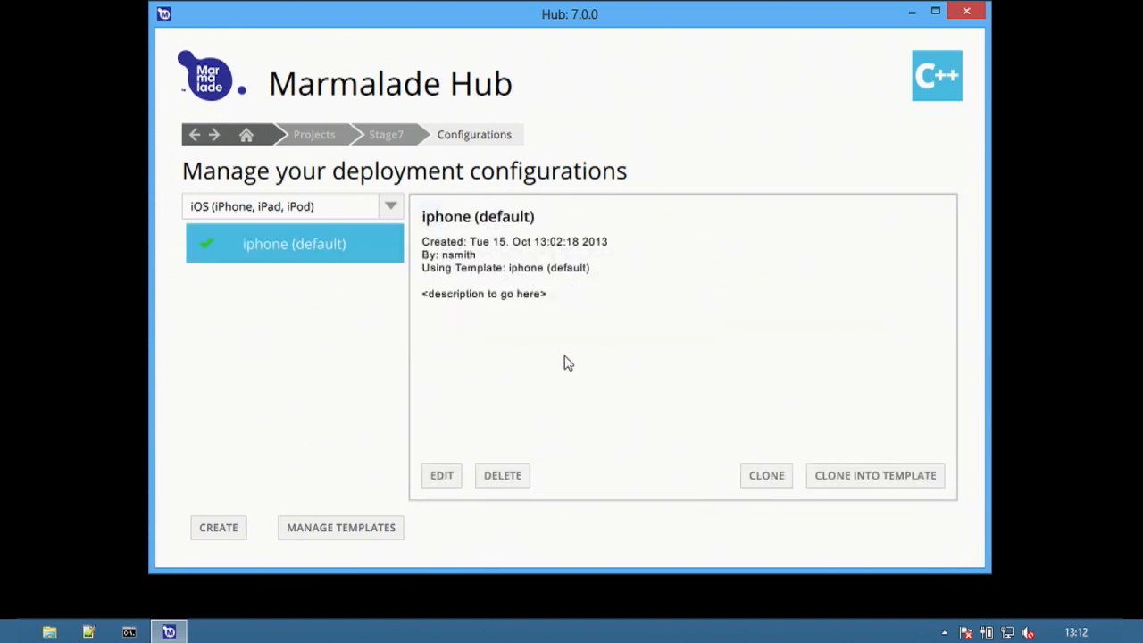
{"action": "left_click", "coordinate": [765, 475]}
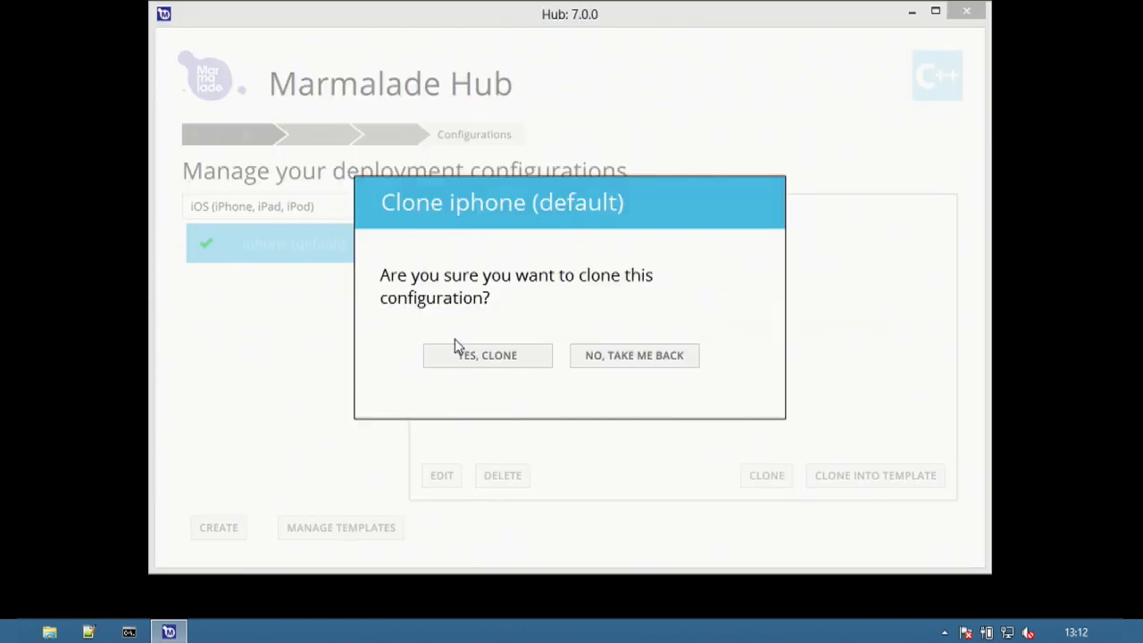
Confirm the clone and name the copy 'my iphone'.
{"action": "left_click", "coordinate": [486, 355]}
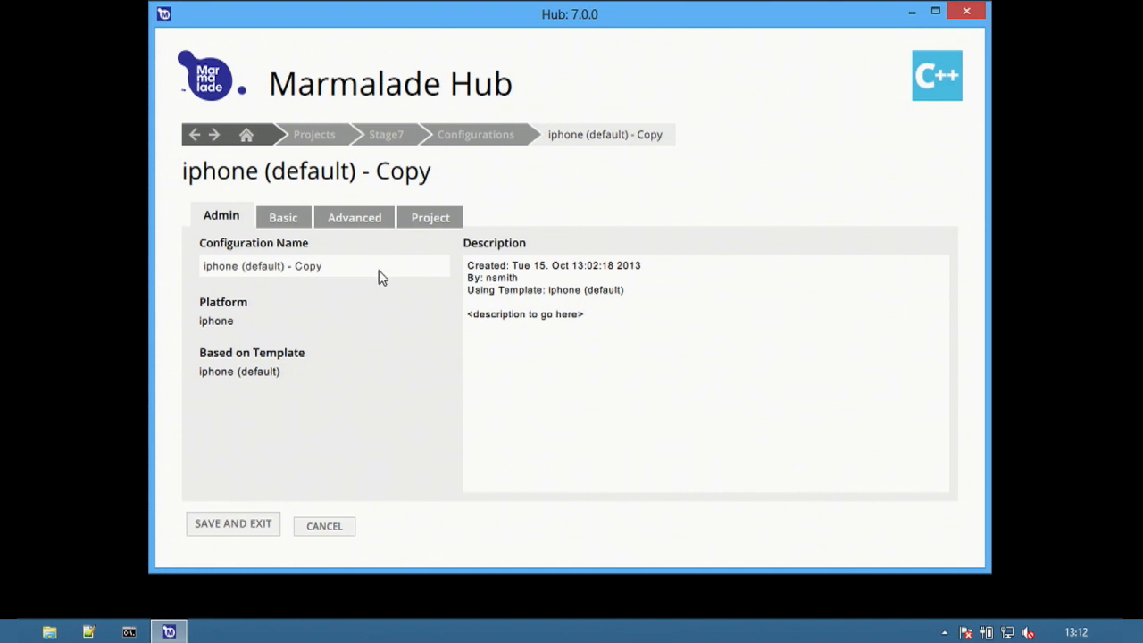
{"action": "type", "text": "m"}
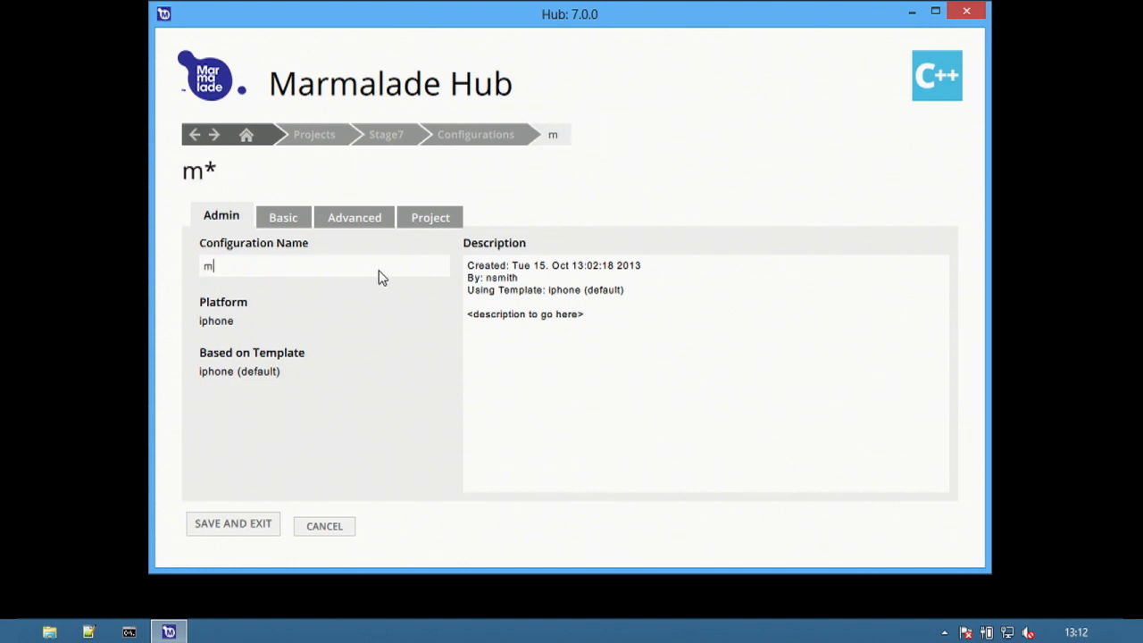
{"action": "type", "text": "y iphon"}
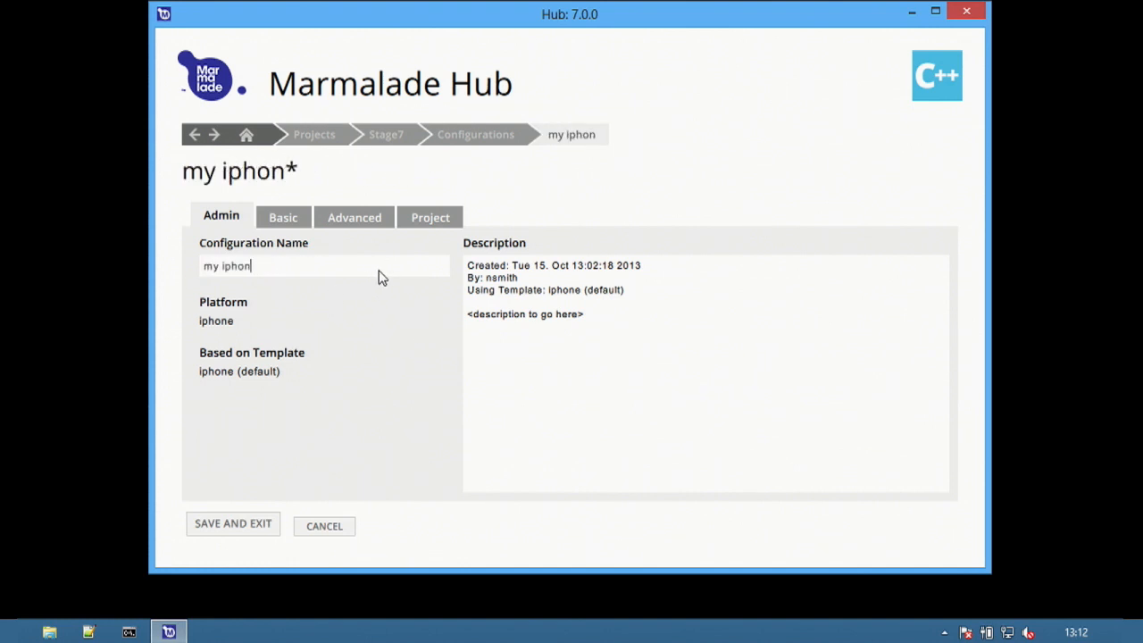
{"action": "type", "text": "e"}
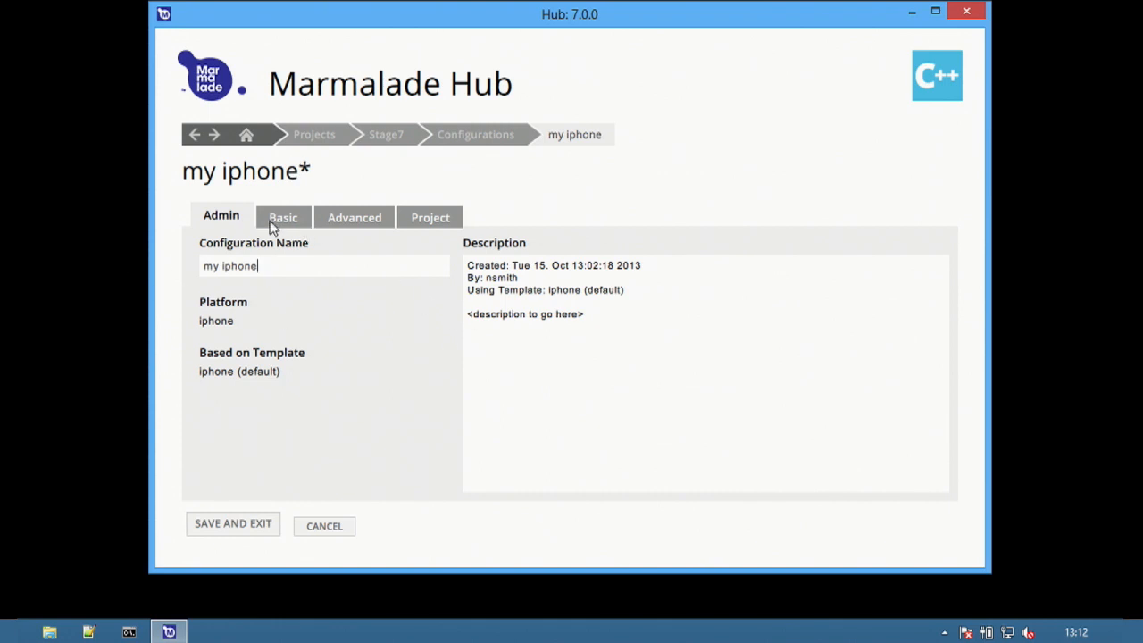
Review the copy's Basic, Advanced and Project settings, then return to Admin.
{"action": "left_click", "coordinate": [283, 217]}
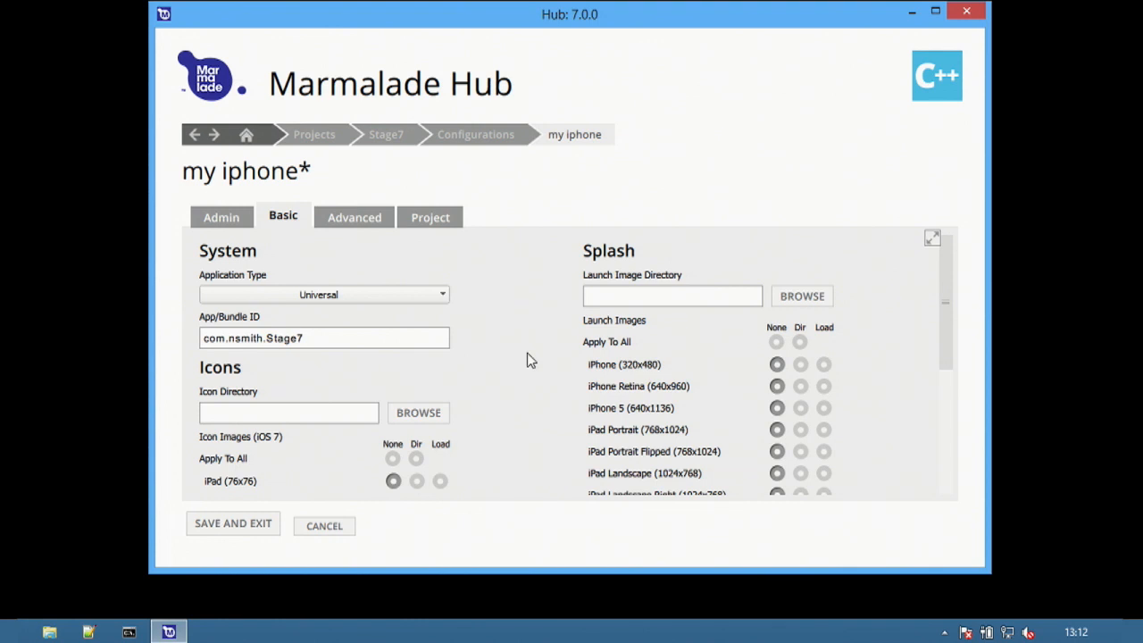
{"action": "scroll", "scroll_direction": "down", "scroll_amount": 3}
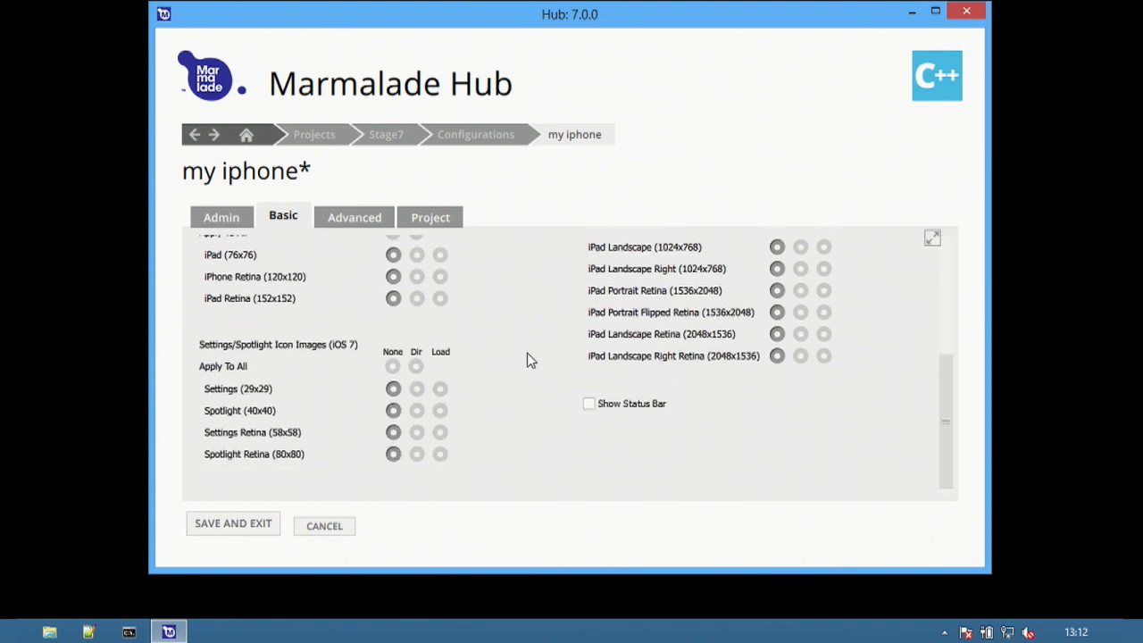
{"action": "left_click", "coordinate": [354, 217]}
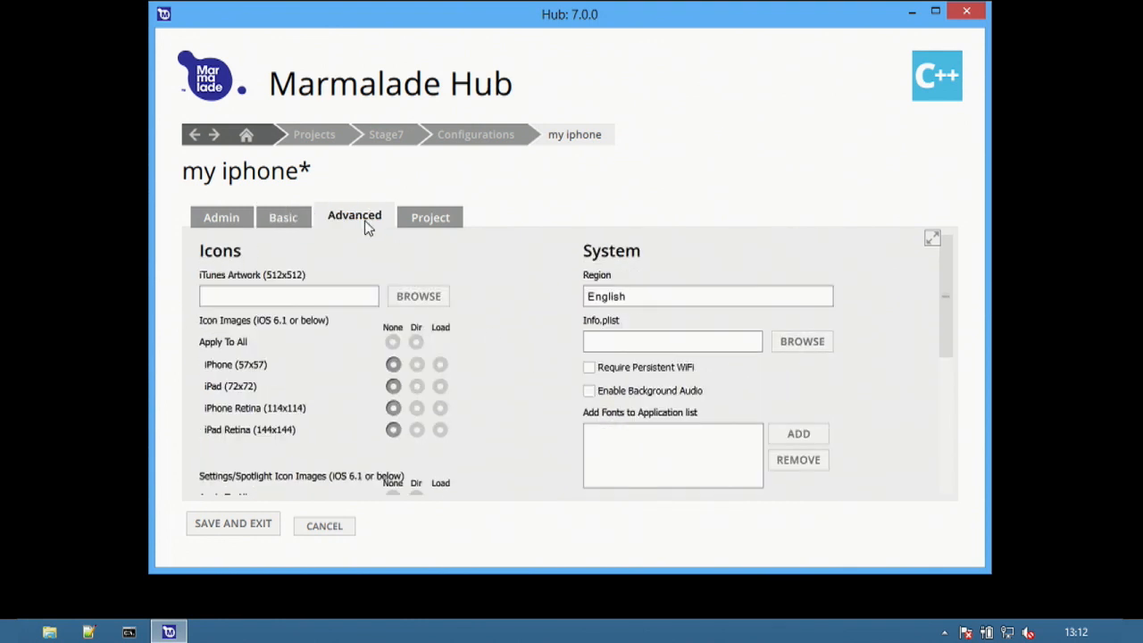
{"action": "scroll", "scroll_direction": "down", "scroll_amount": 3}
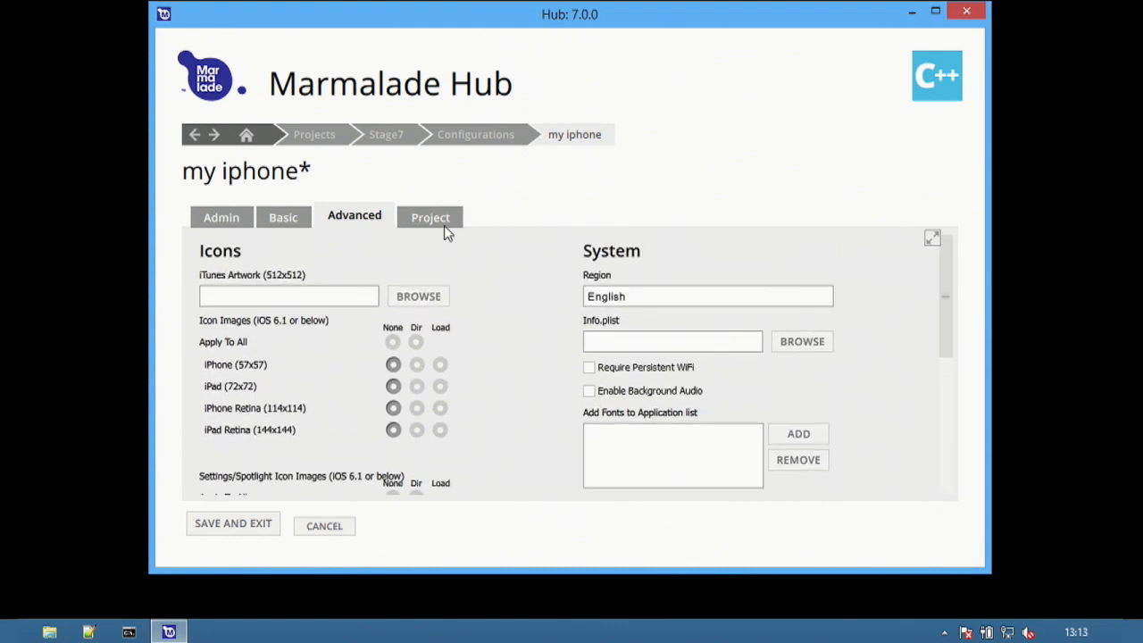
{"action": "left_click", "coordinate": [431, 217]}
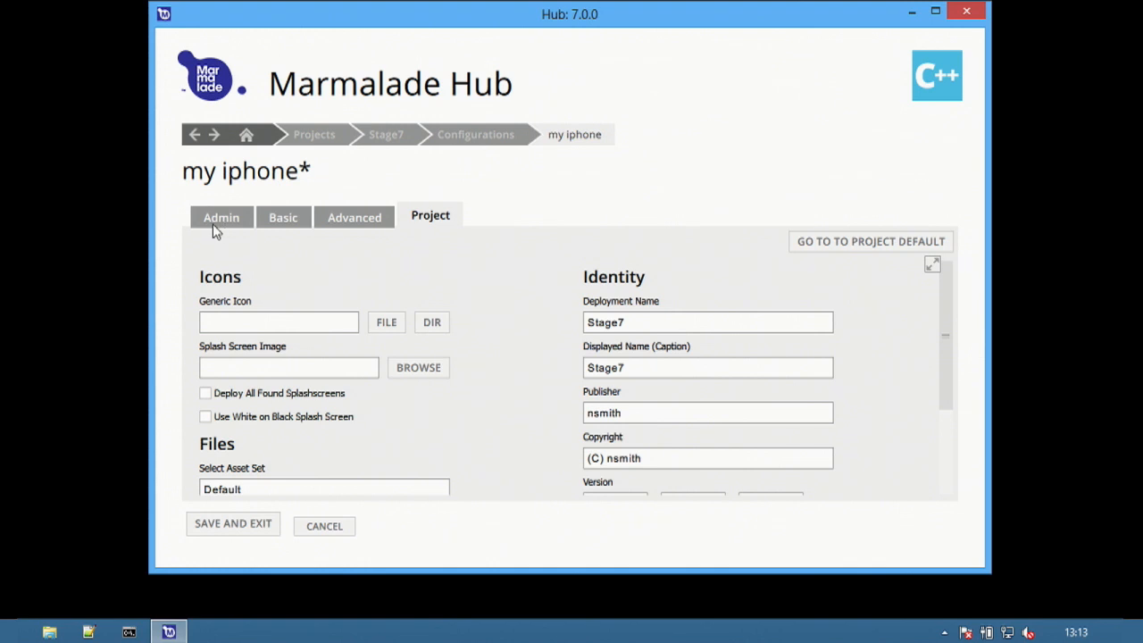
{"action": "left_click", "coordinate": [221, 215]}
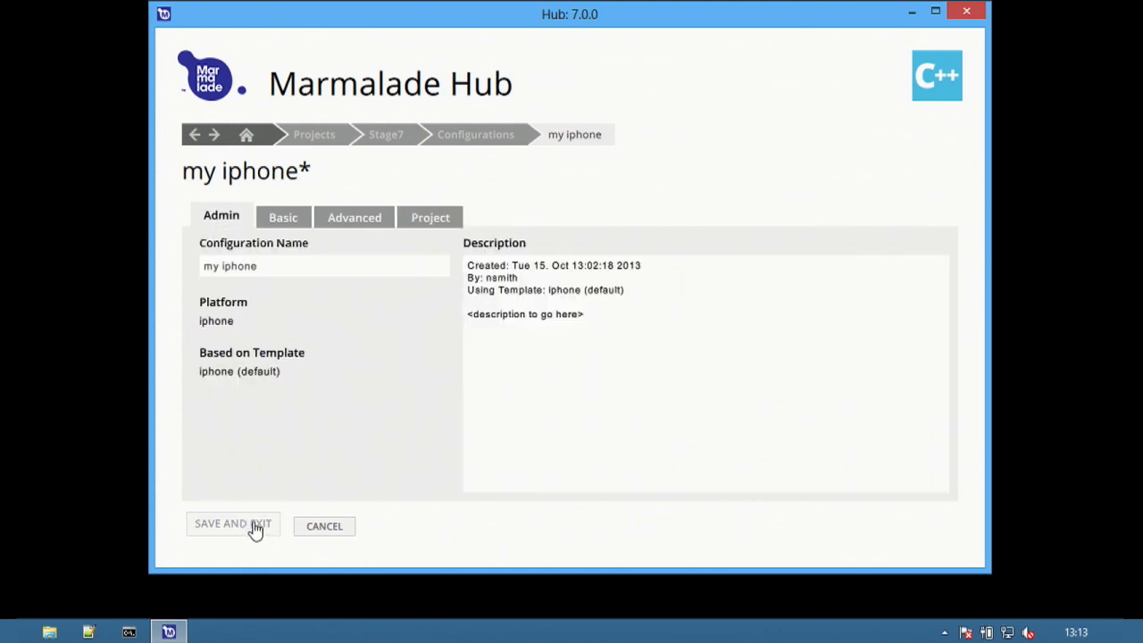
Save the 'my iphone' configuration and return to the Stage7 project page.
{"action": "left_click", "coordinate": [232, 523]}
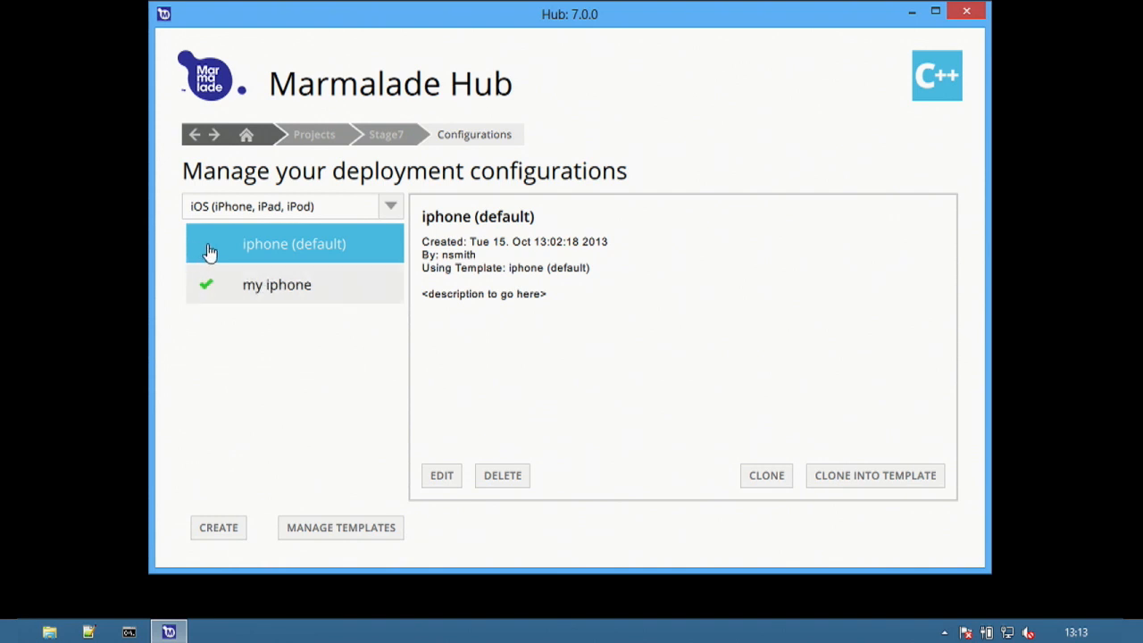
{"action": "mouse_move", "coordinate": [365, 298]}
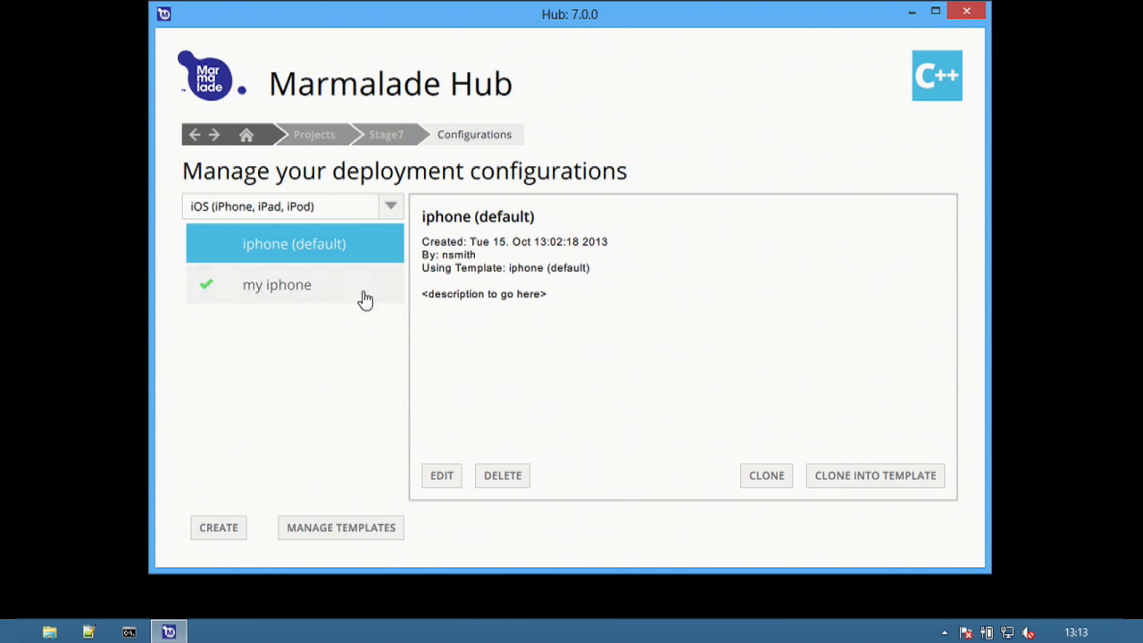
{"action": "mouse_move", "coordinate": [327, 387]}
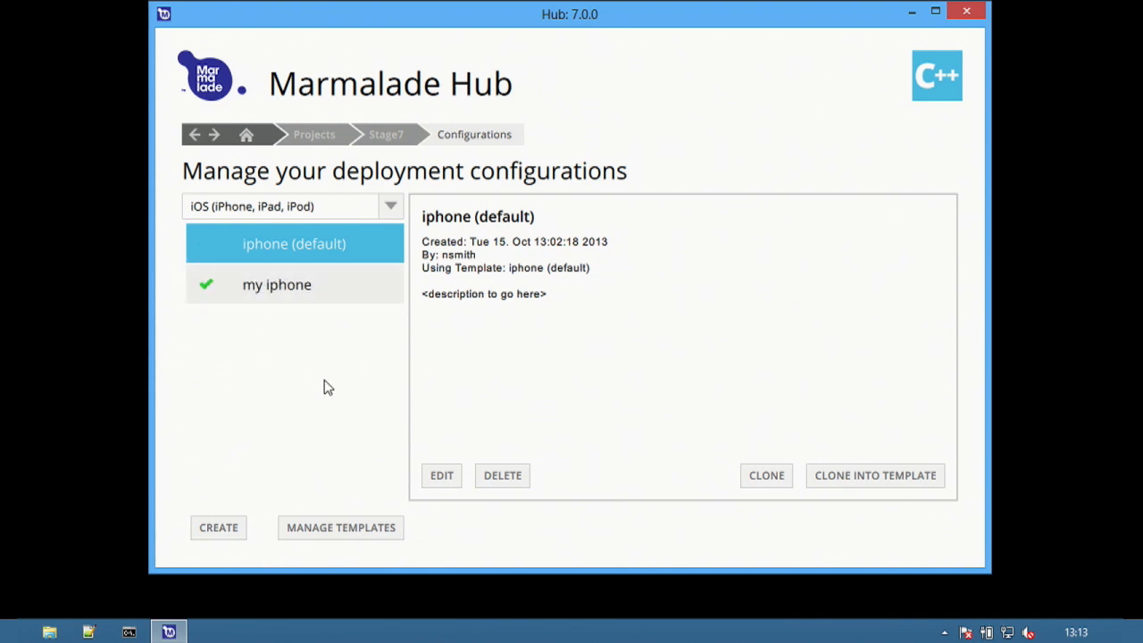
{"action": "mouse_move", "coordinate": [23, 462]}
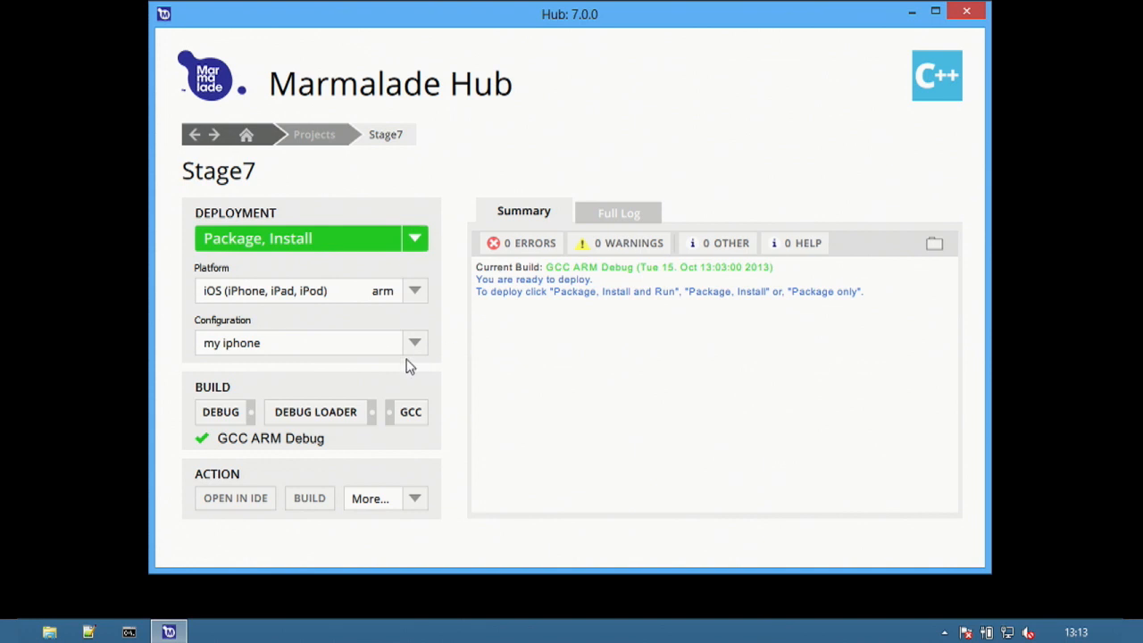
Reopen the deployment configurations and show the details of 'my iphone'.
{"action": "left_click", "coordinate": [414, 342]}
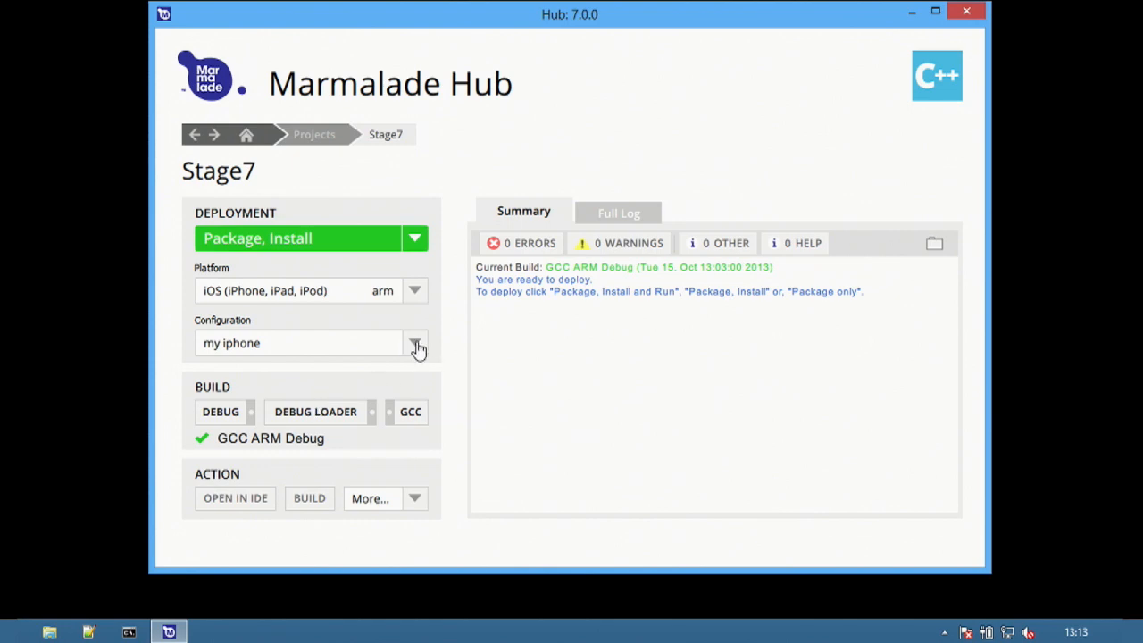
{"action": "left_click", "coordinate": [415, 343]}
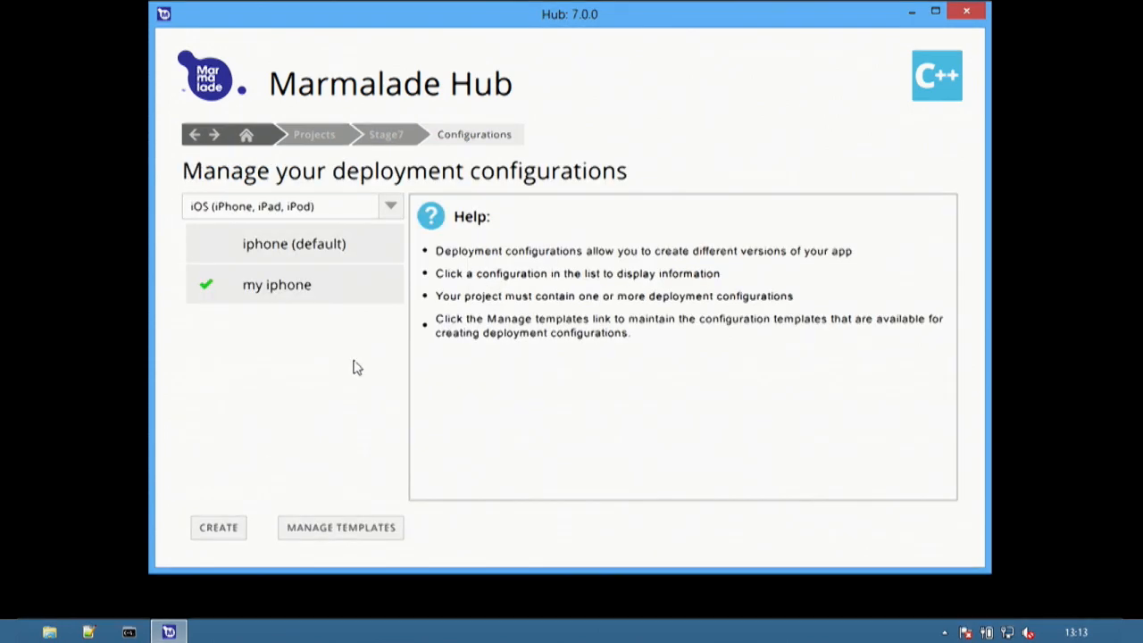
{"action": "left_click", "coordinate": [277, 284]}
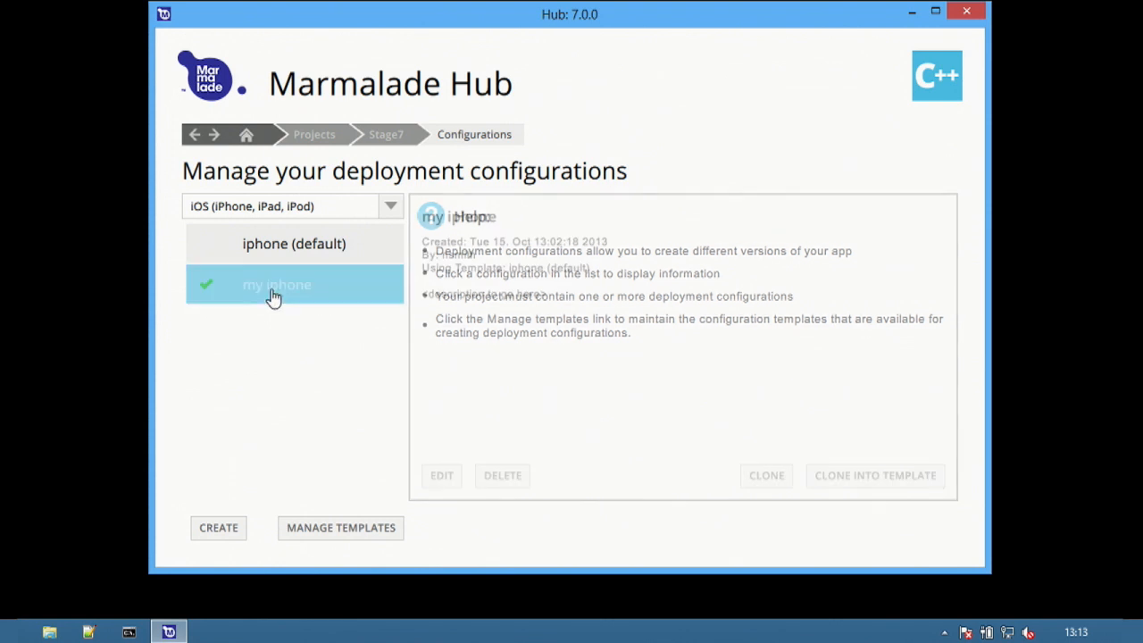
{"action": "left_click", "coordinate": [277, 284]}
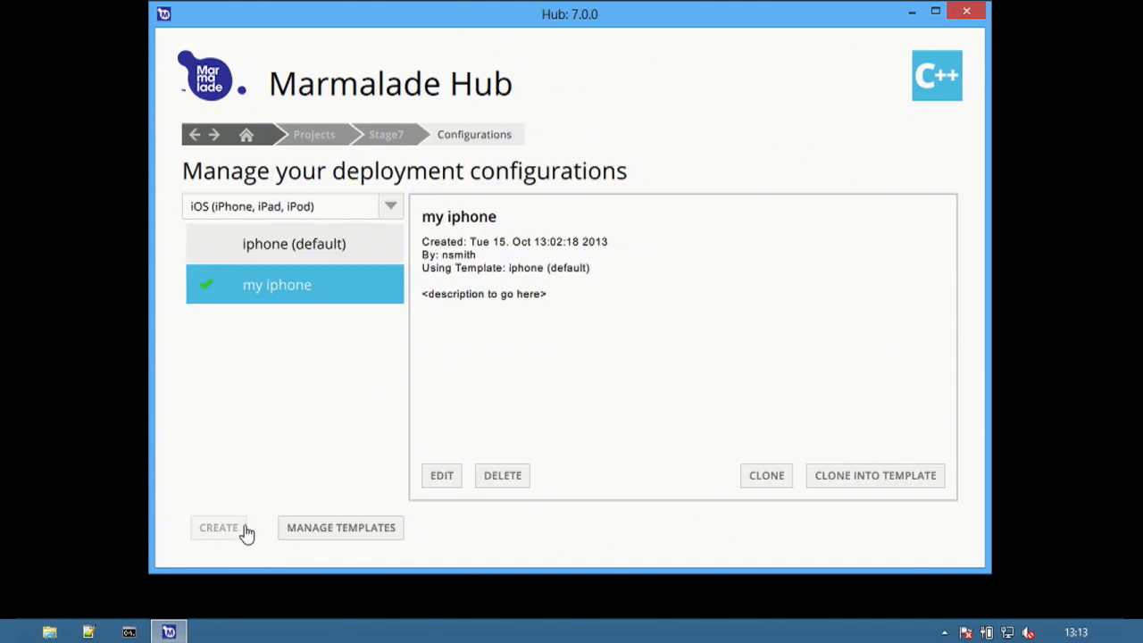
{"action": "left_click", "coordinate": [340, 527]}
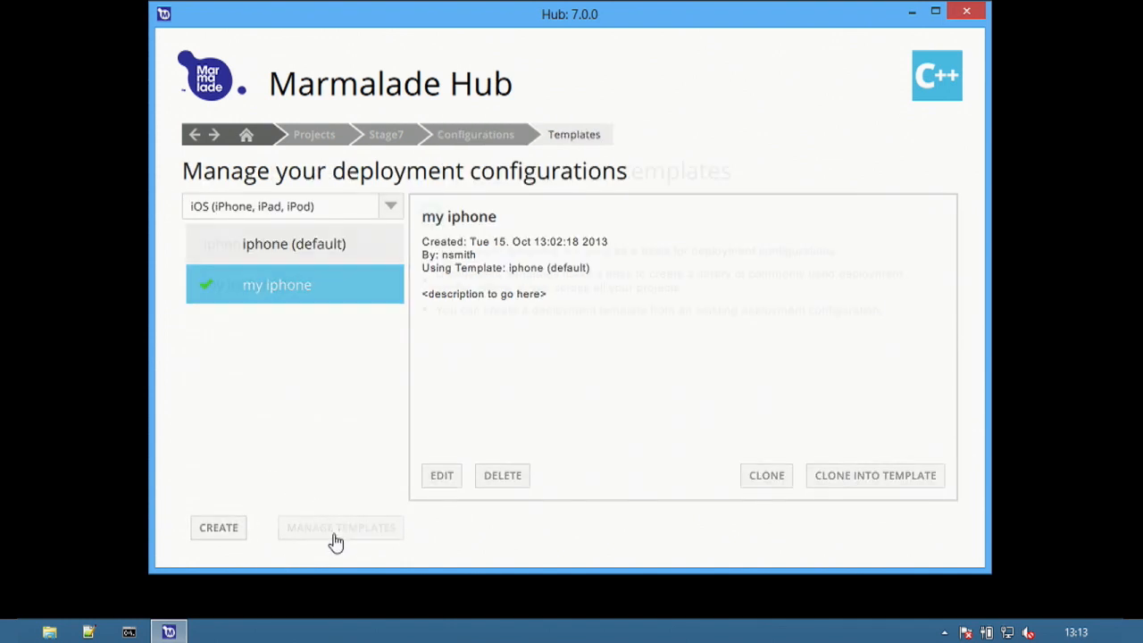
{"action": "left_click", "coordinate": [341, 527]}
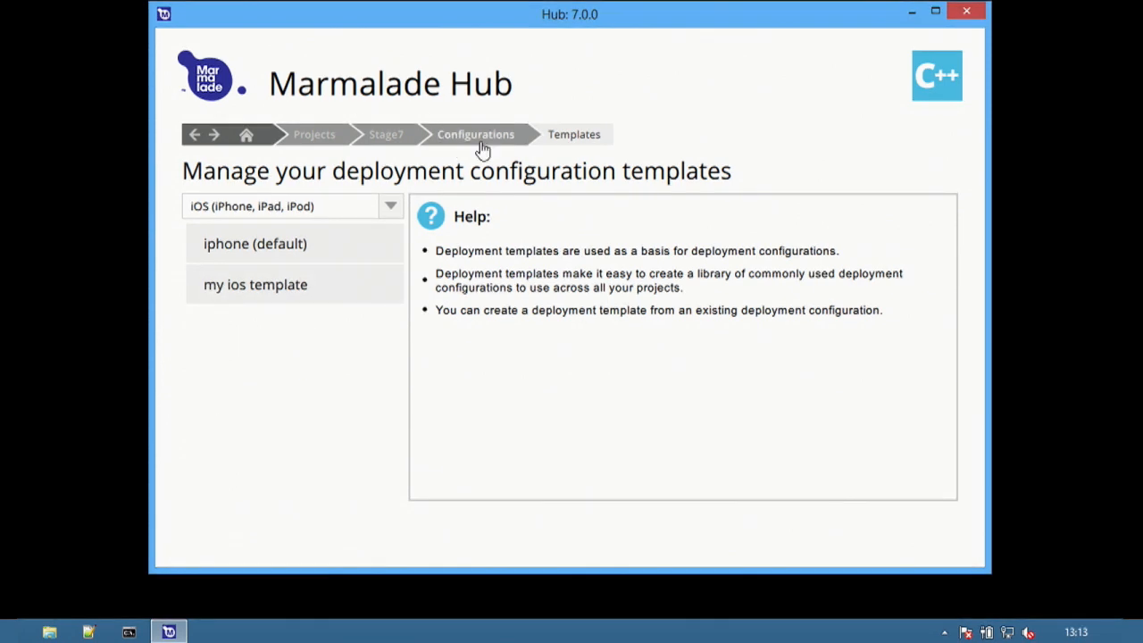
{"action": "left_click", "coordinate": [474, 134]}
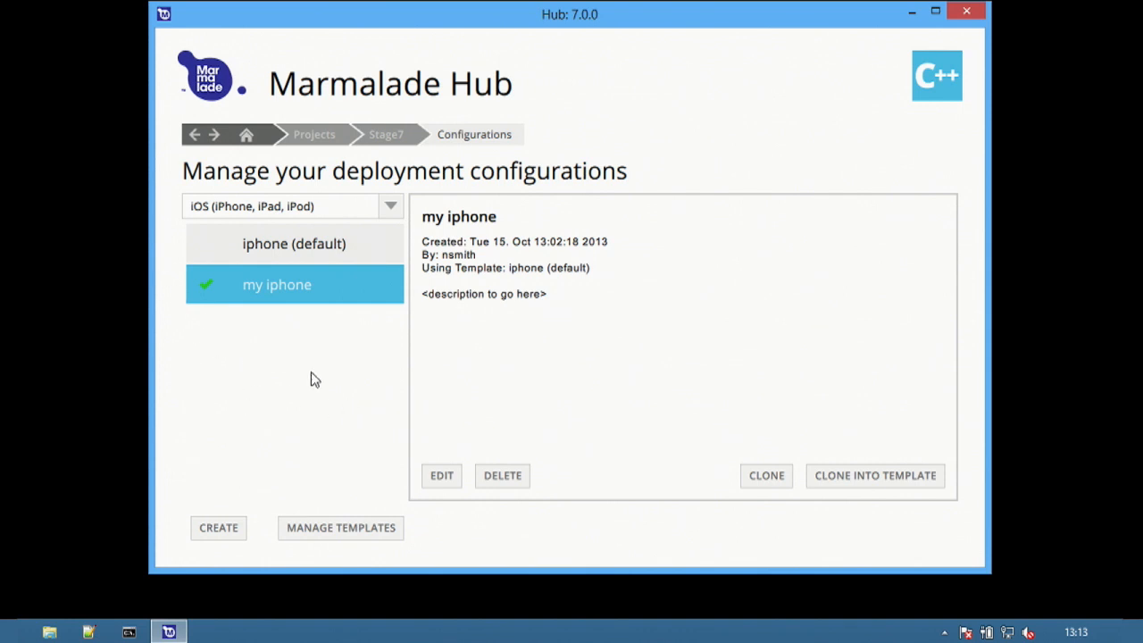
{"action": "mouse_move", "coordinate": [274, 421]}
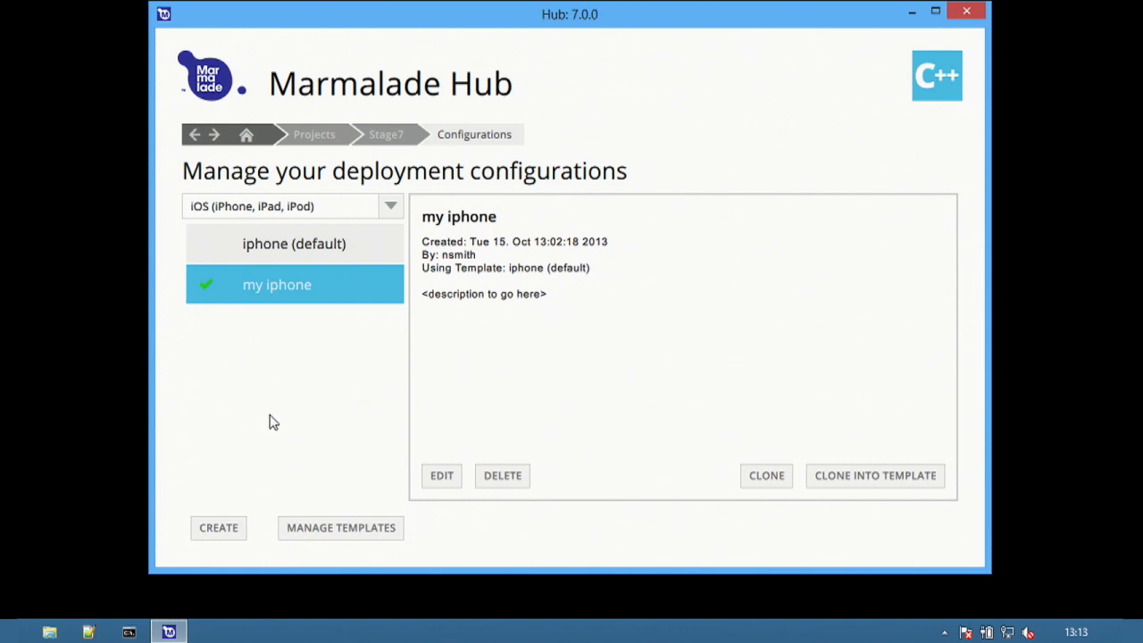
{"action": "mouse_move", "coordinate": [219, 527]}
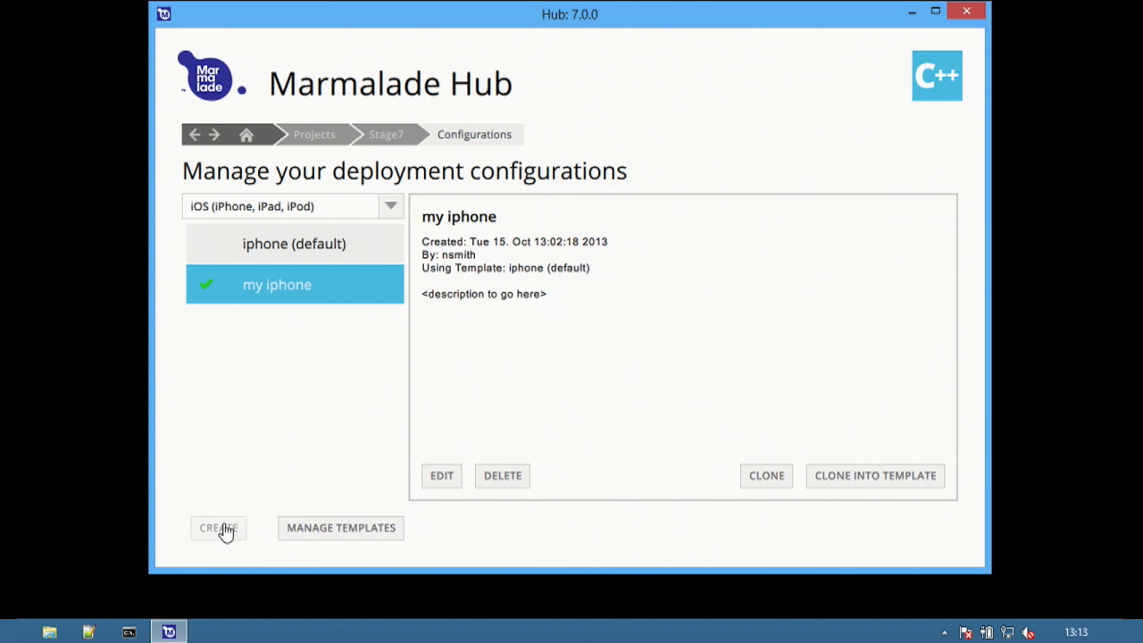
Create a new configuration named 'Nick' based on 'my ios template'.
{"action": "left_click", "coordinate": [218, 527]}
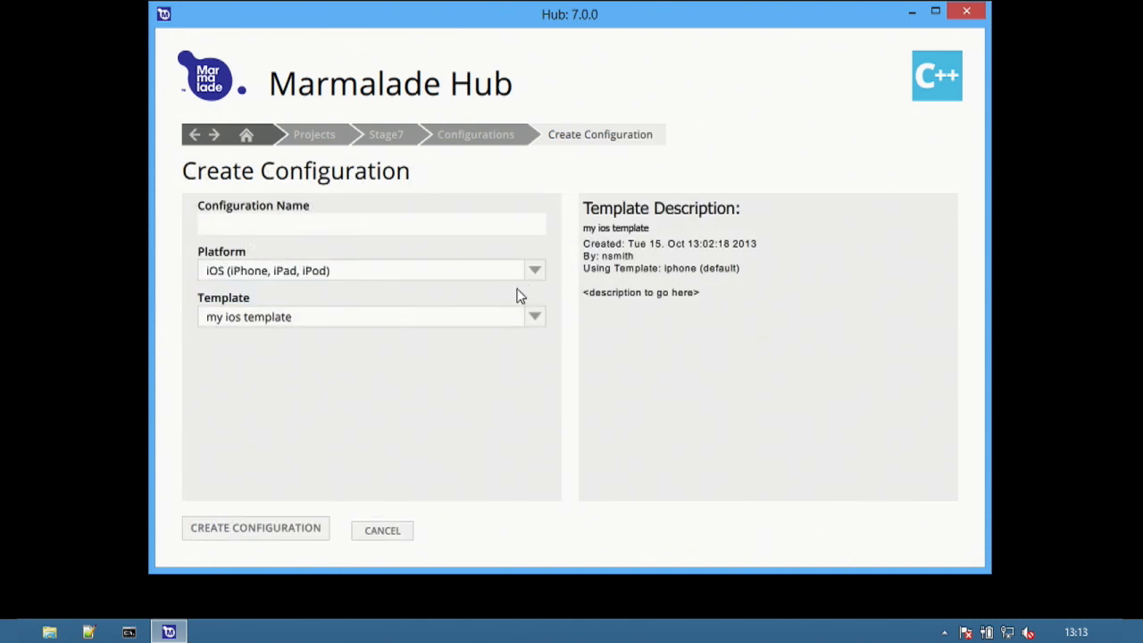
{"action": "left_click", "coordinate": [534, 316]}
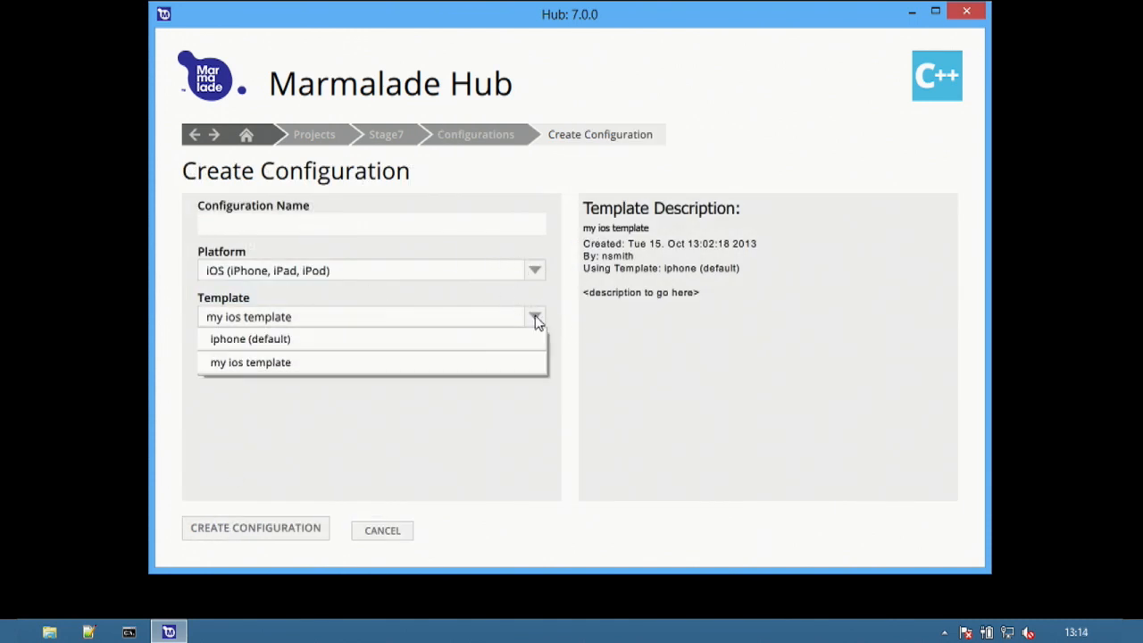
{"action": "left_click", "coordinate": [250, 361]}
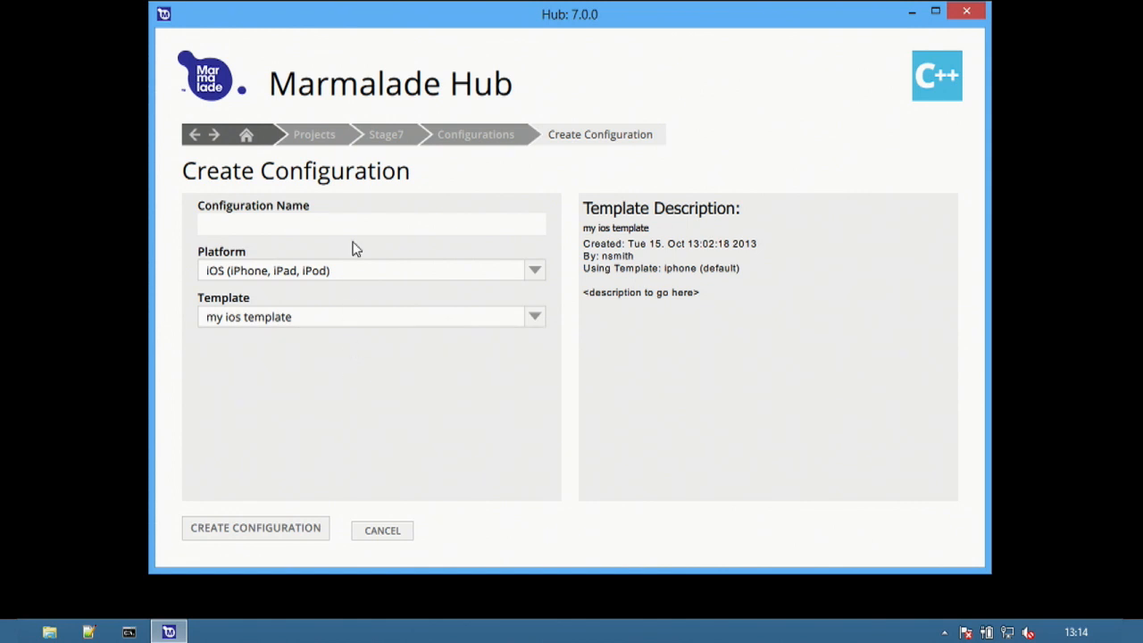
{"action": "type", "text": "Nicks Config for iOS 1"}
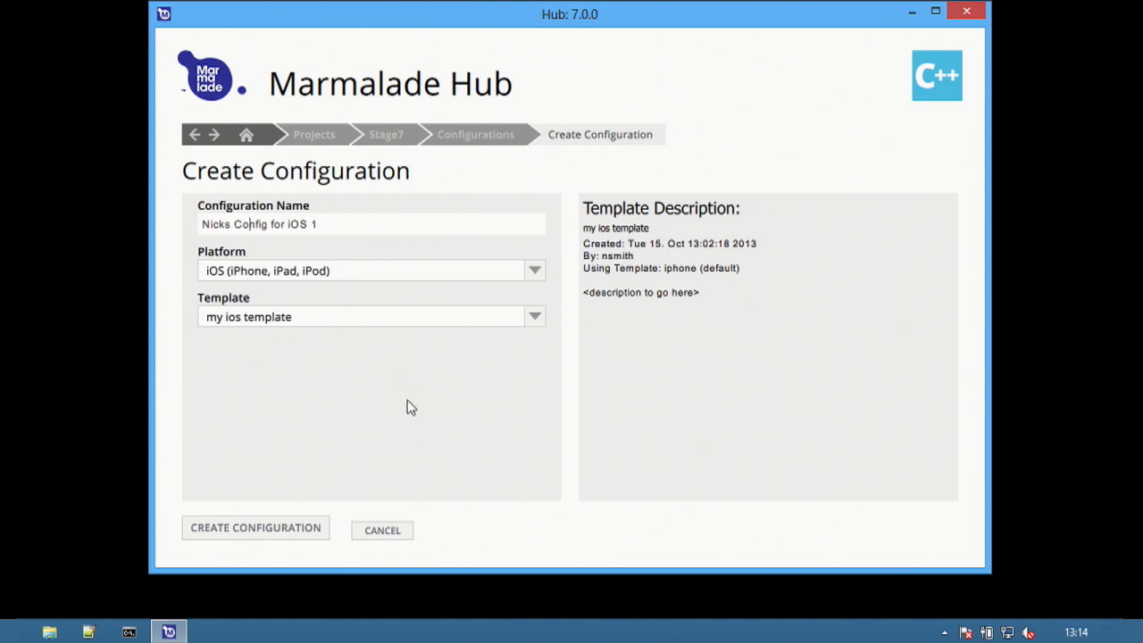
{"action": "left_click", "coordinate": [255, 527]}
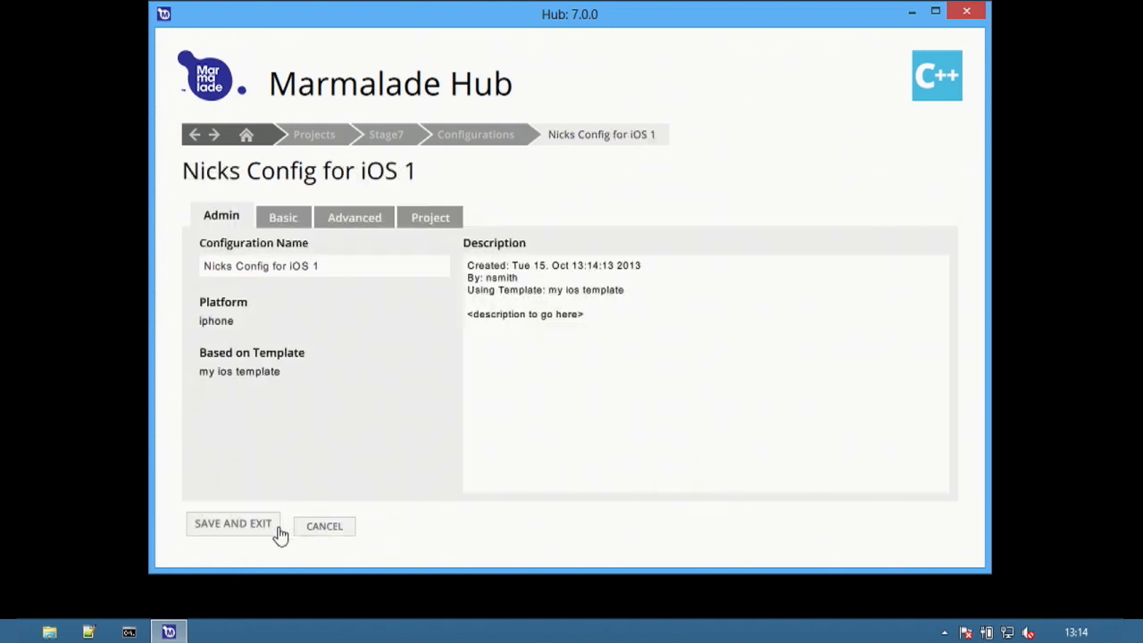